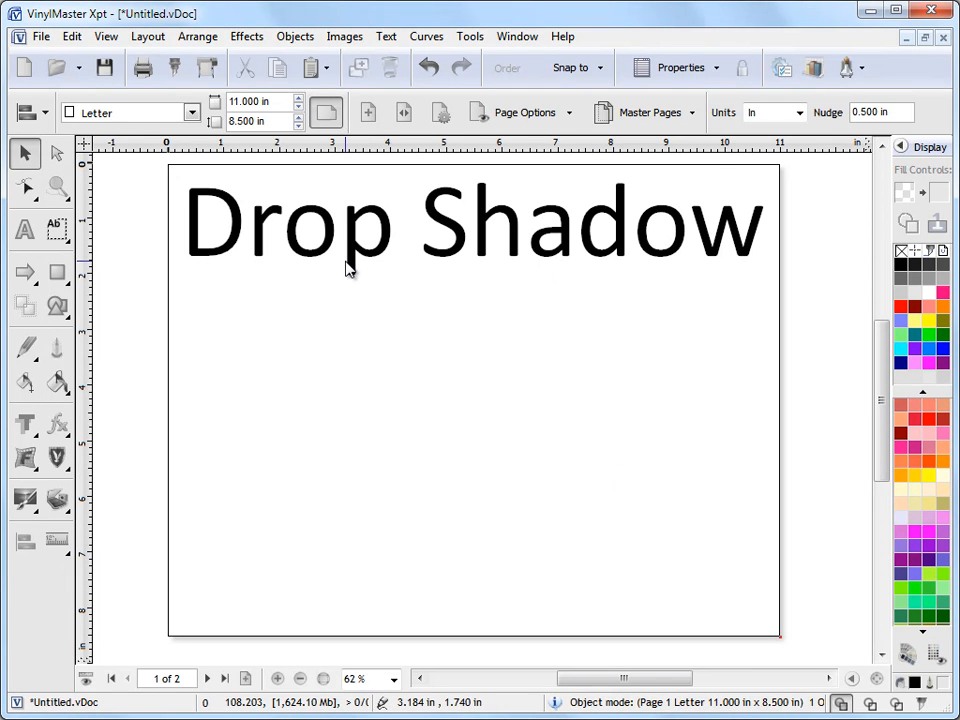
pyautogui.moveTo(360, 394)
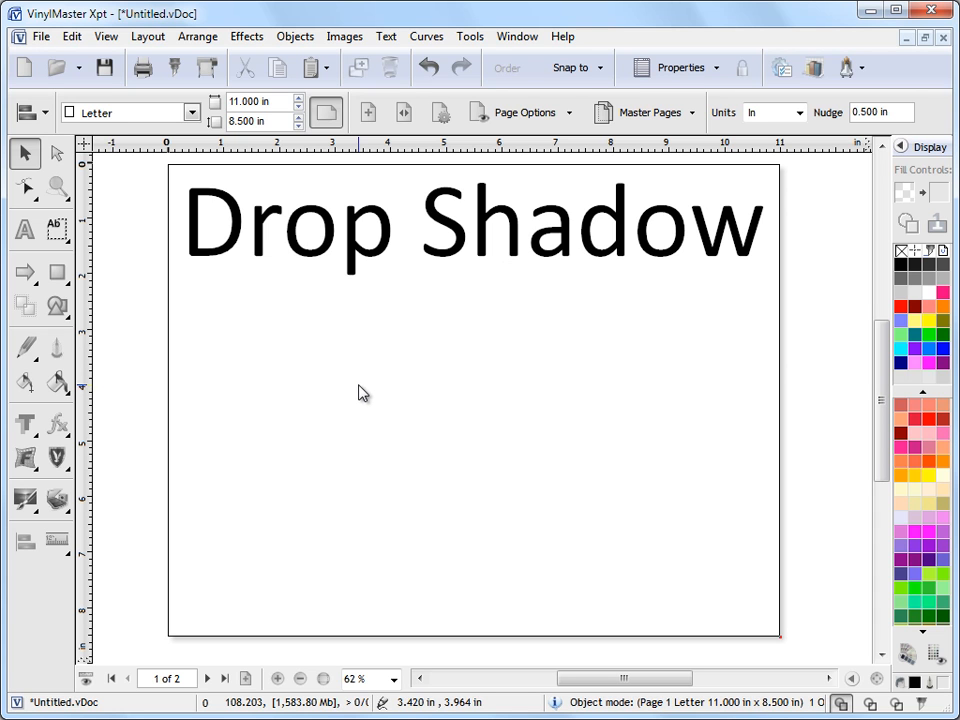
# Place the word Drop as large bold Times New Roman text on page 2
pyautogui.click(206, 678)
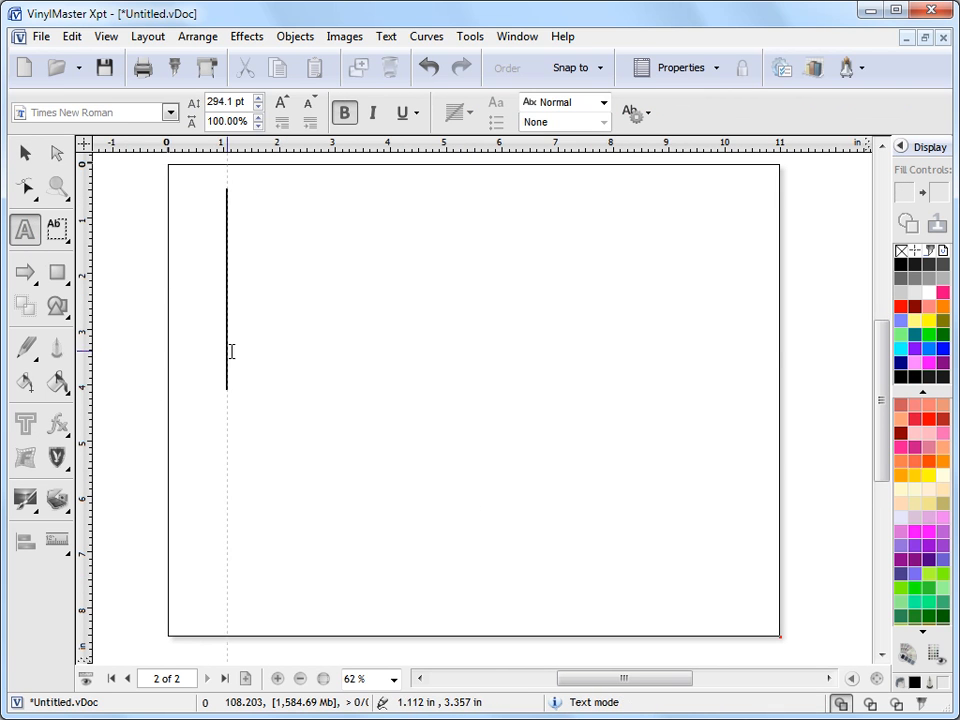
pyautogui.write('Drop')
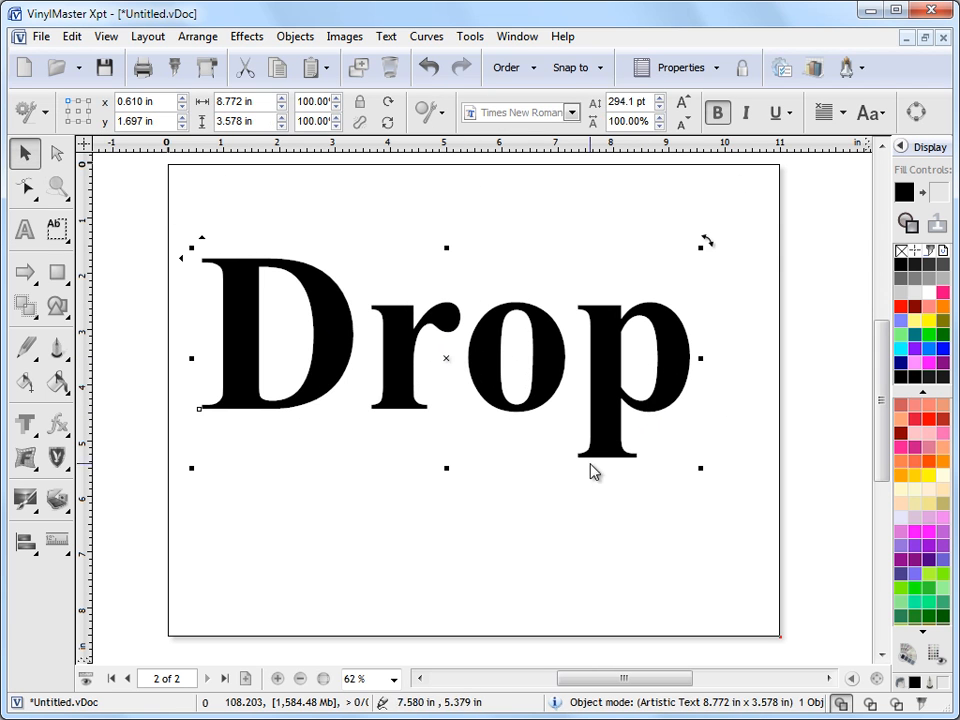
pyautogui.moveTo(432, 281)
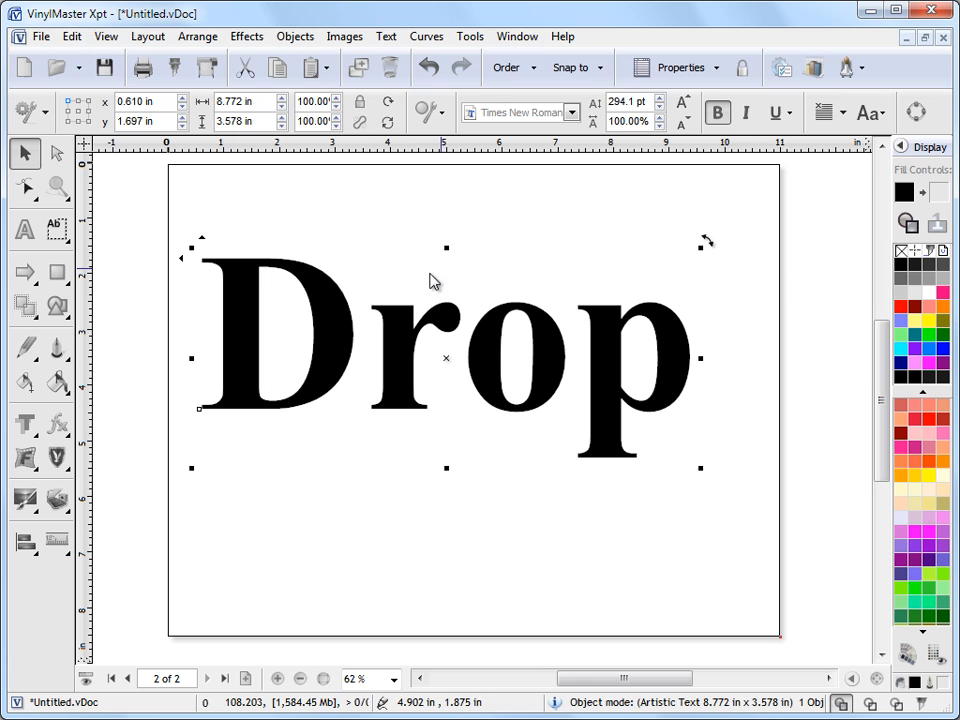
pyautogui.moveTo(250, 490)
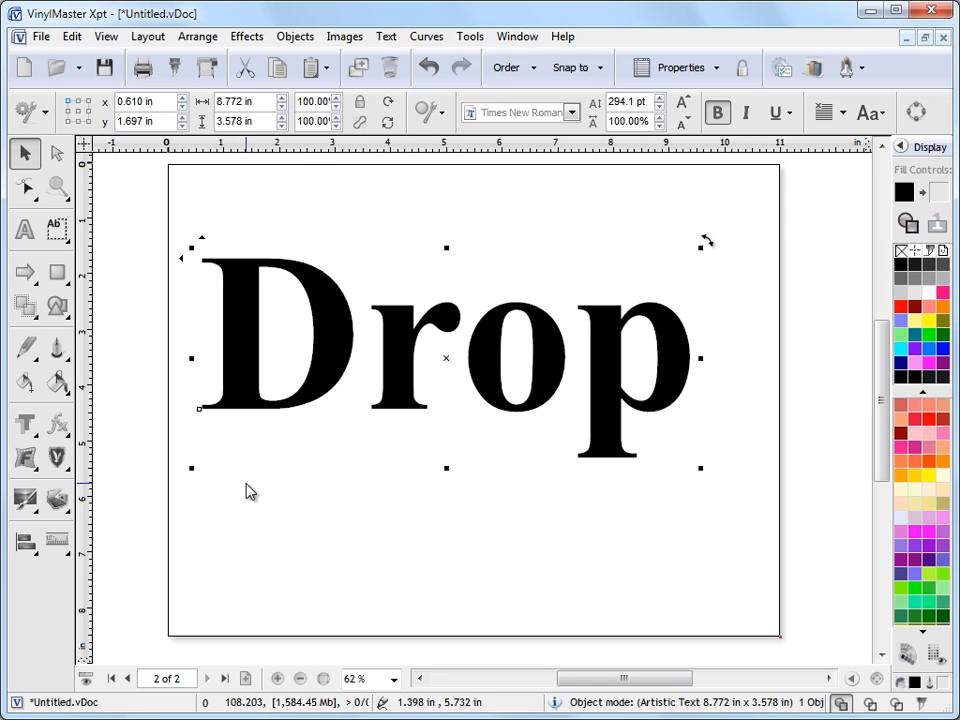
# Add a grey drop shadow offset below and right of the word Drop
pyautogui.click(25, 424)
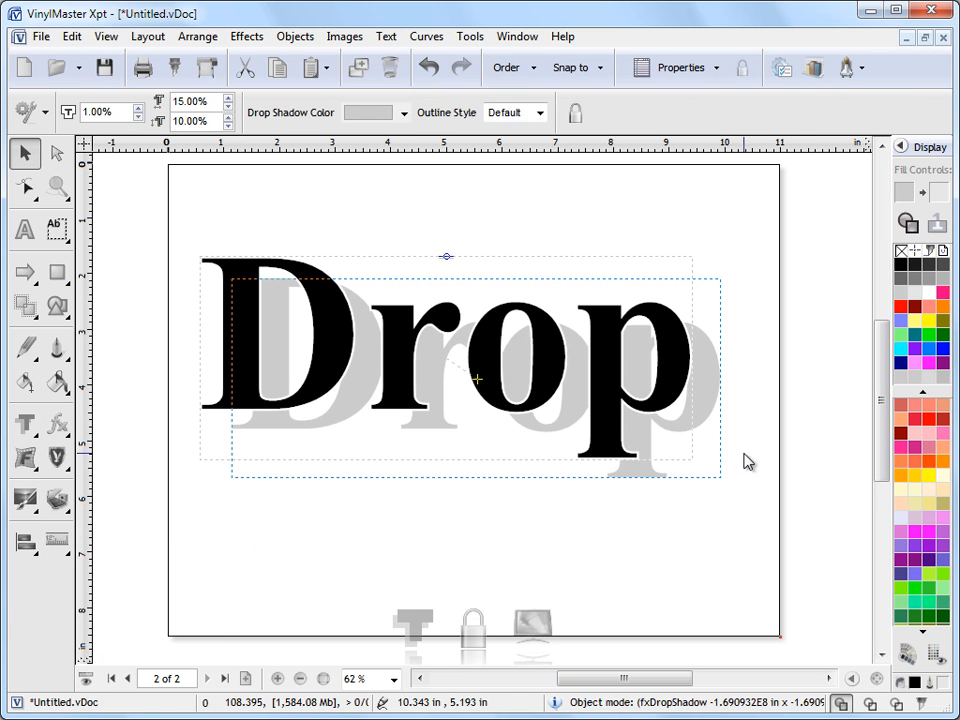
pyautogui.moveTo(354, 462)
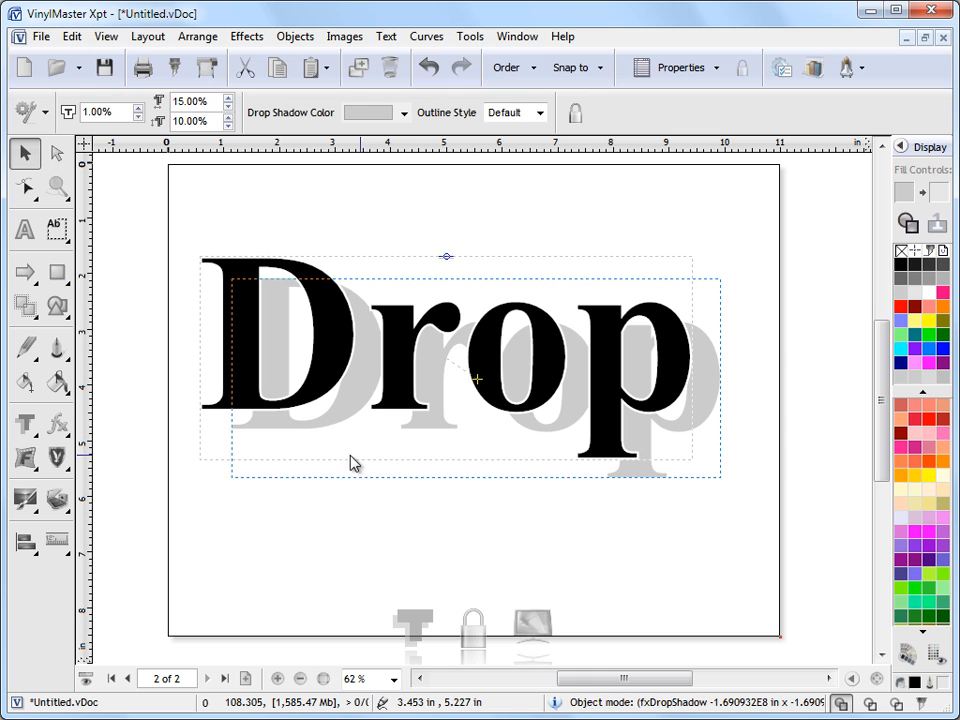
pyautogui.moveTo(547, 620)
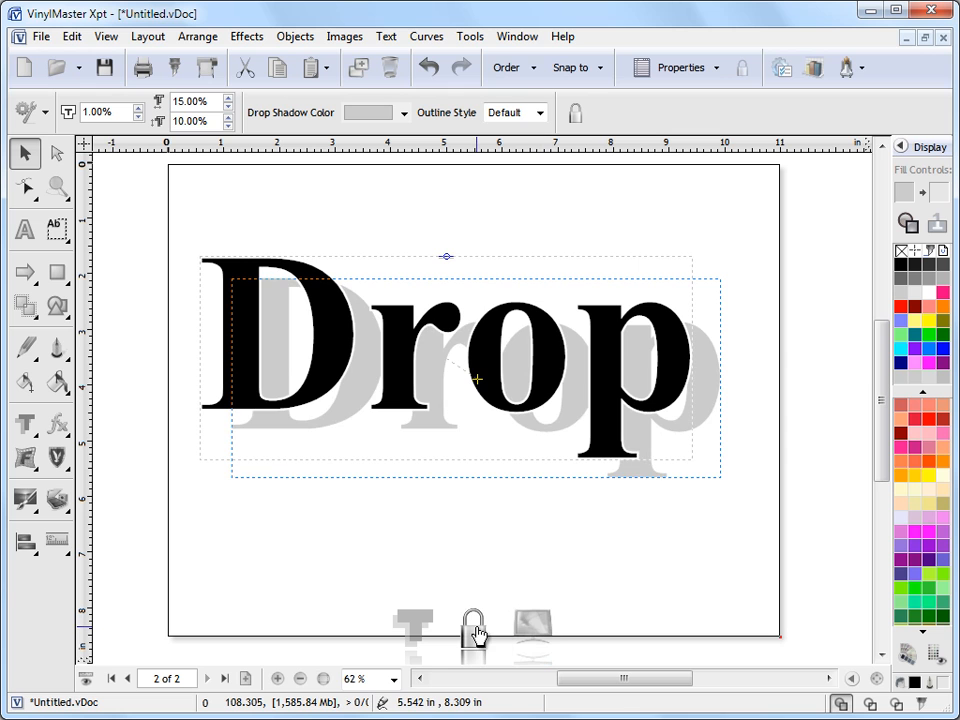
pyautogui.moveTo(476, 628)
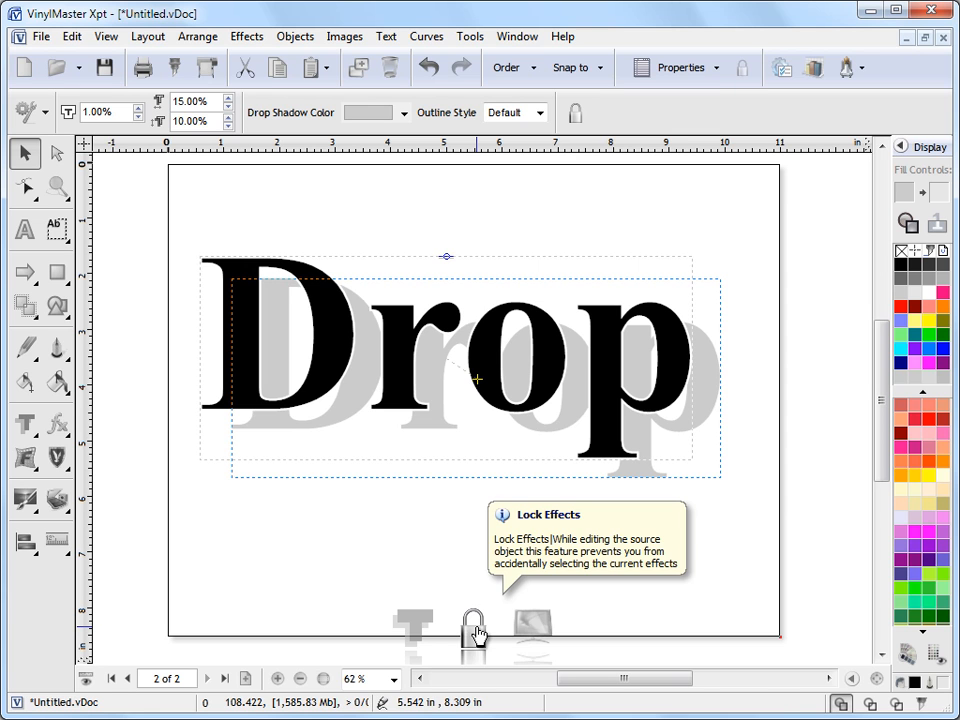
pyautogui.moveTo(417, 635)
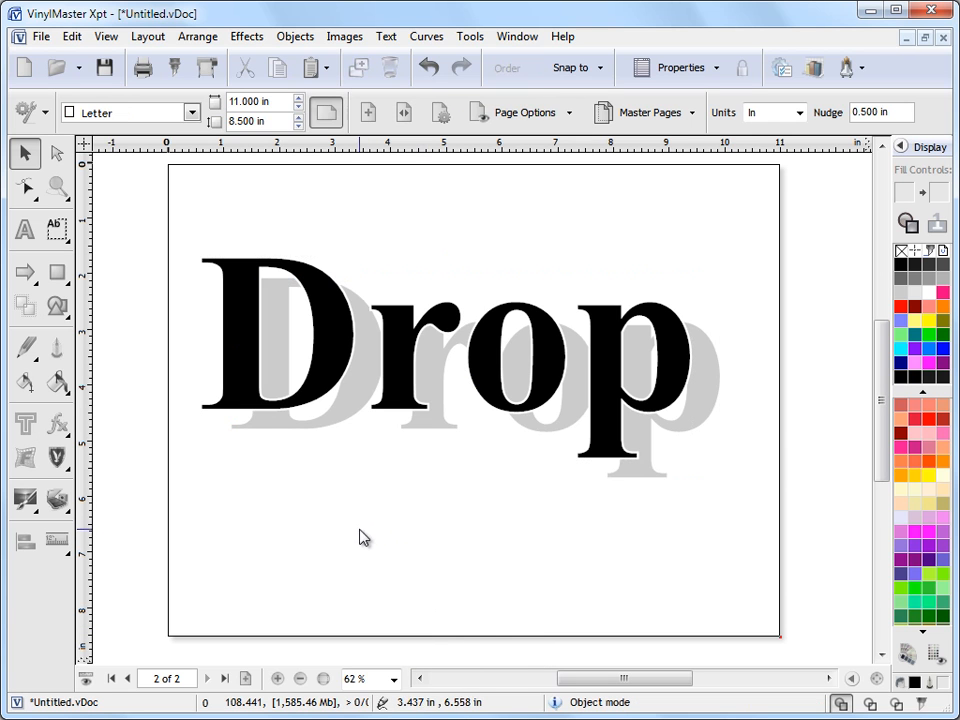
pyautogui.moveTo(338, 337)
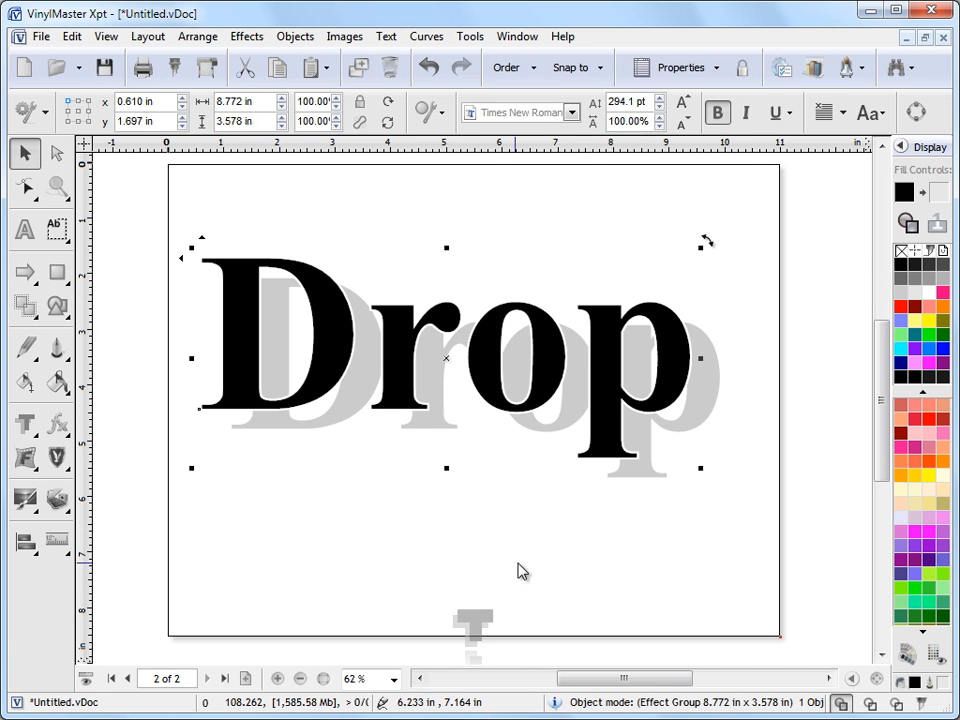
pyautogui.moveTo(472, 625)
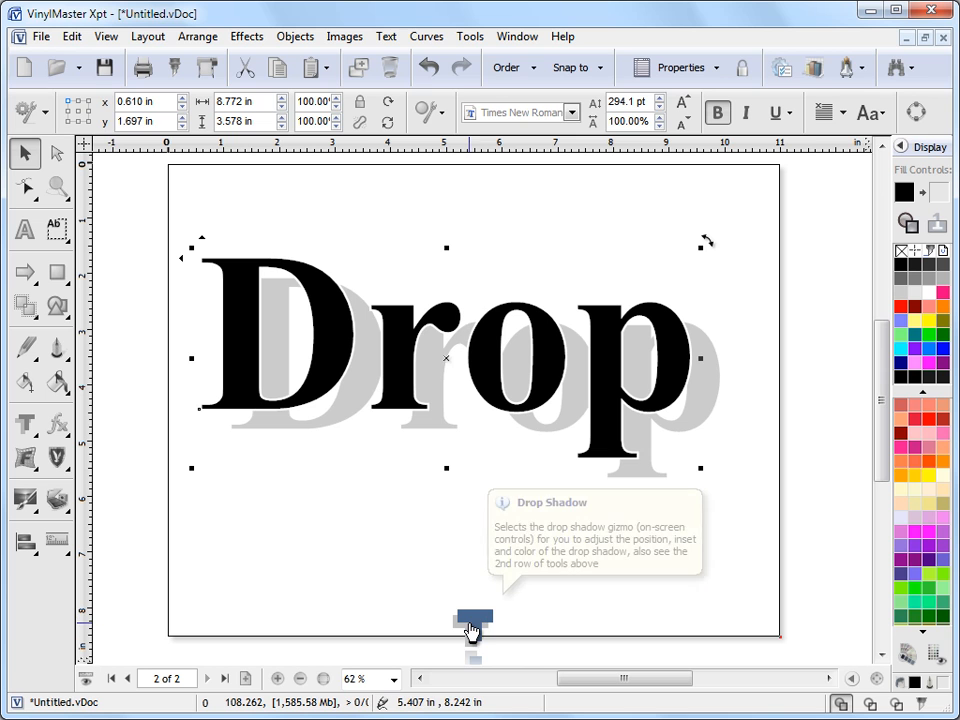
# Show the shadow's adjustment gizmo so it can be shifted left of Drop
pyautogui.click(471, 614)
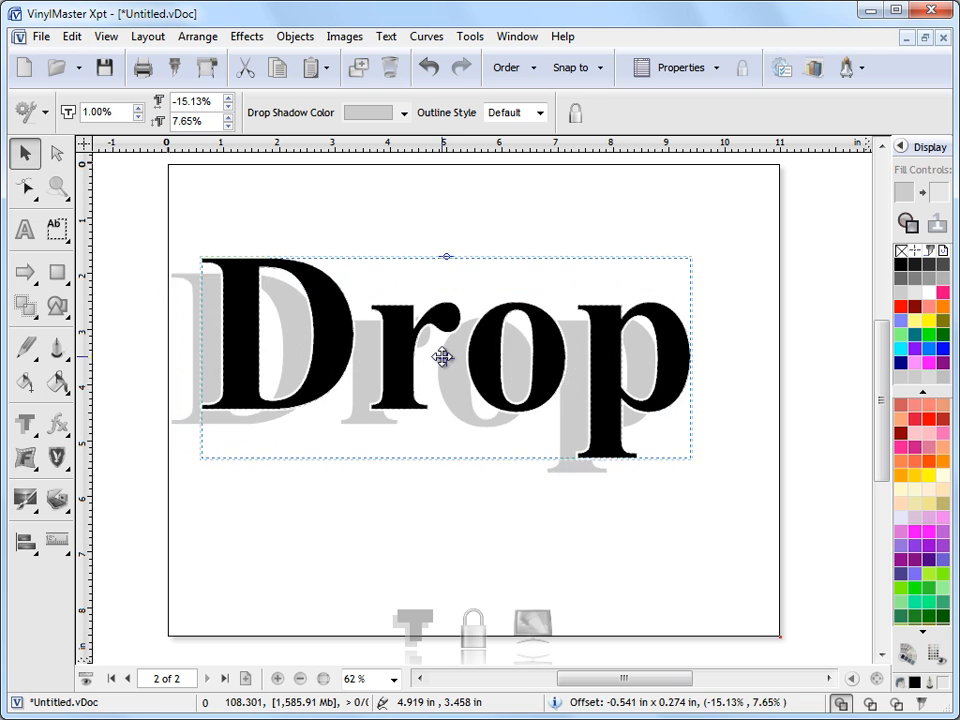
# Drag the shadow back below and right of Drop, inset about 3.77%
pyautogui.moveTo(445, 357); pyautogui.dragTo(470, 318)
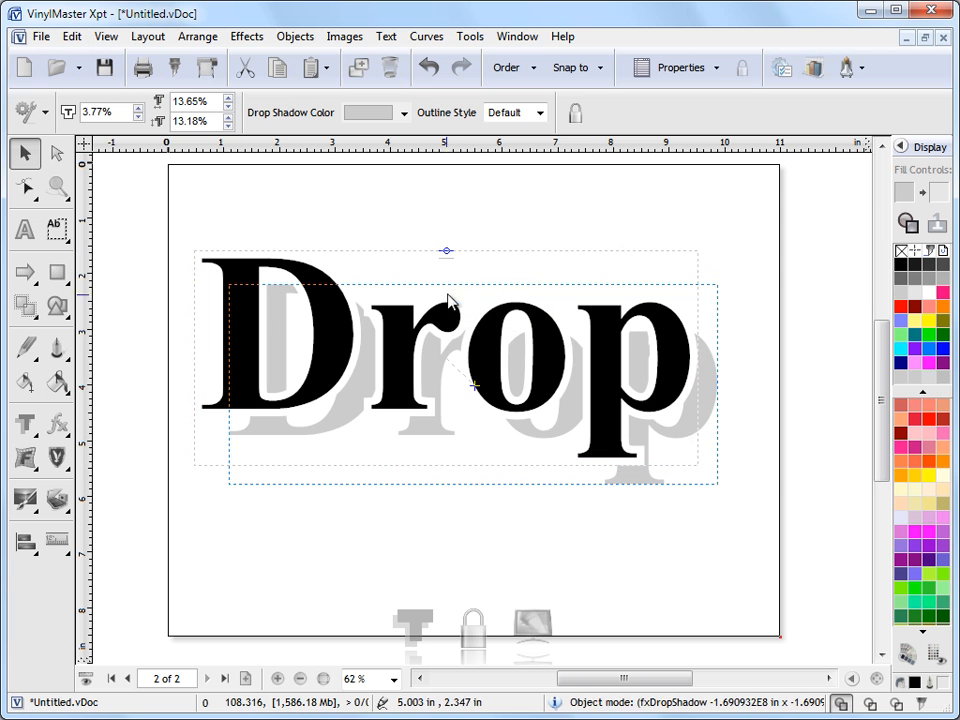
pyautogui.moveTo(483, 393)
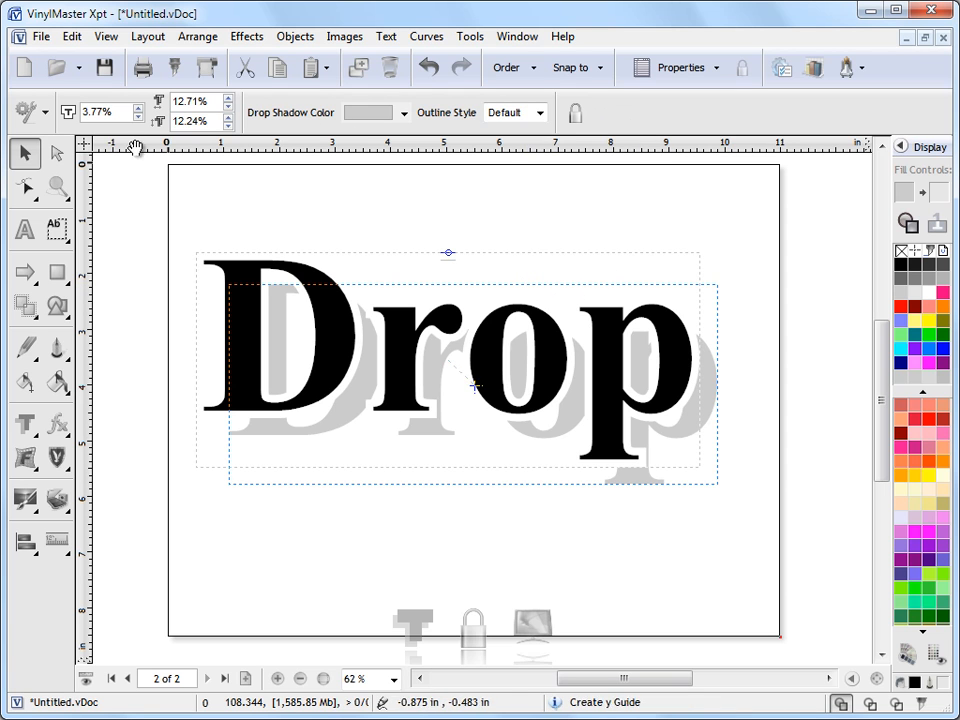
pyautogui.moveTo(267, 263)
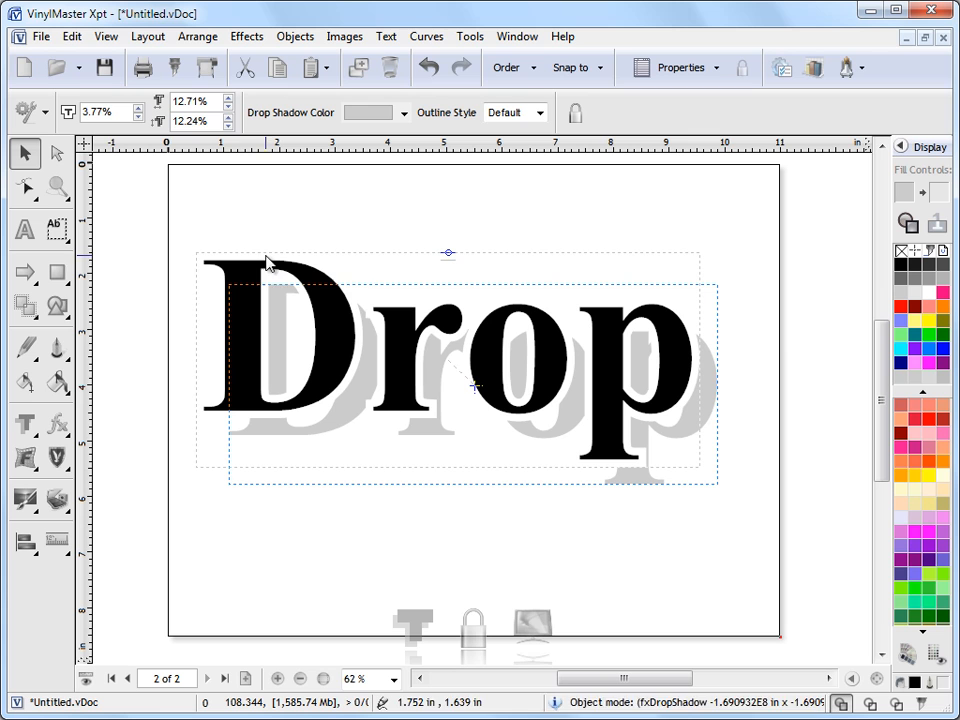
pyautogui.moveTo(335, 258)
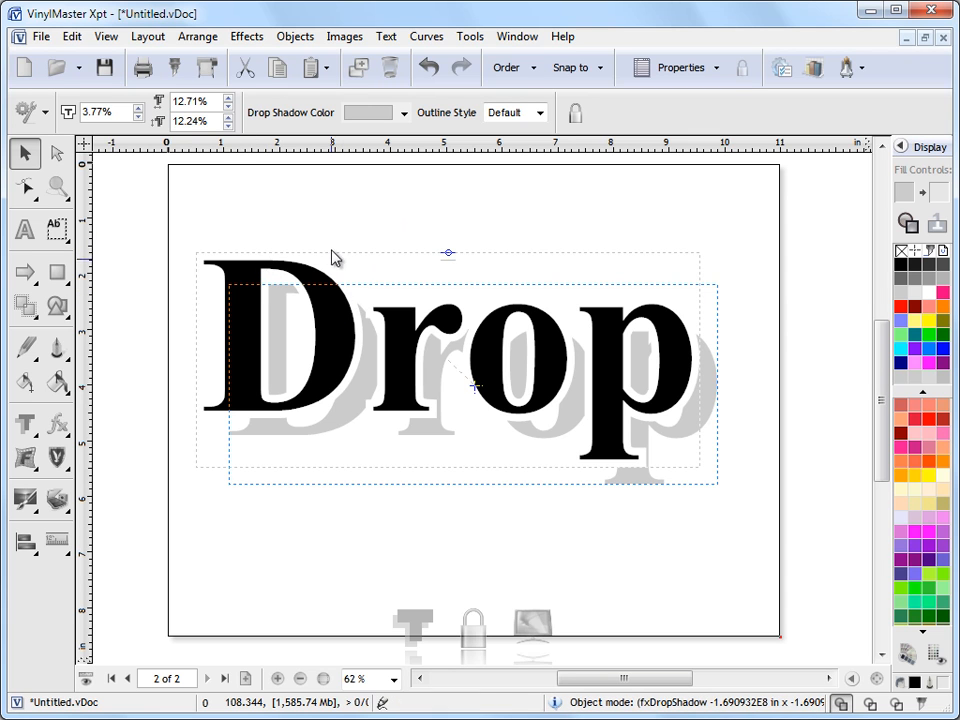
# Thin the shadow inset to 2.77% and keep the horizontal offset at 12.71%
pyautogui.click(100, 111)
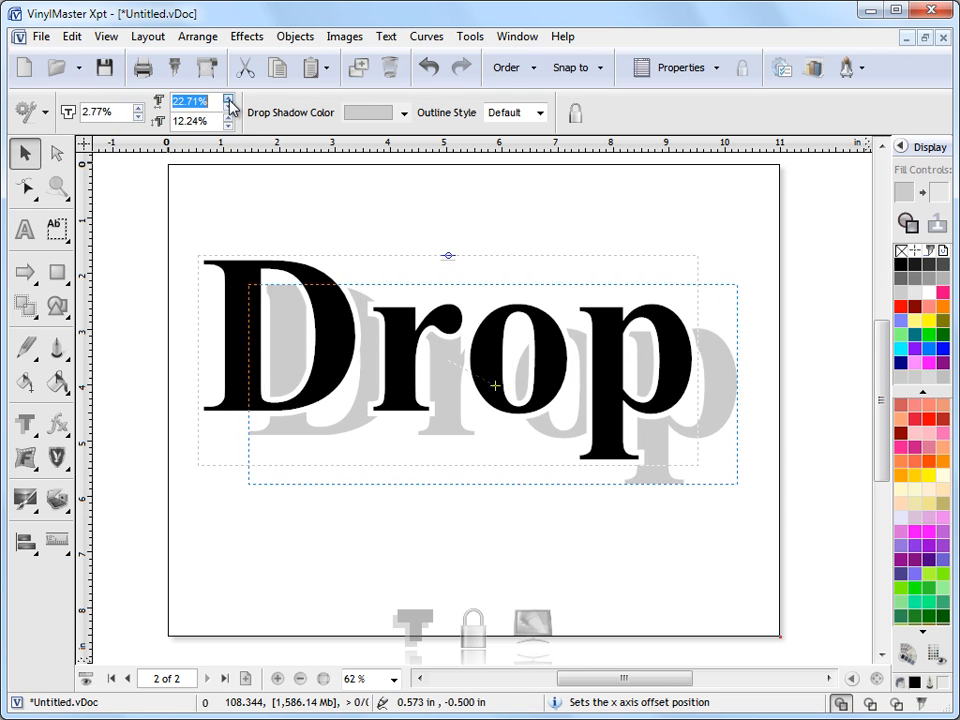
pyautogui.click(230, 117)
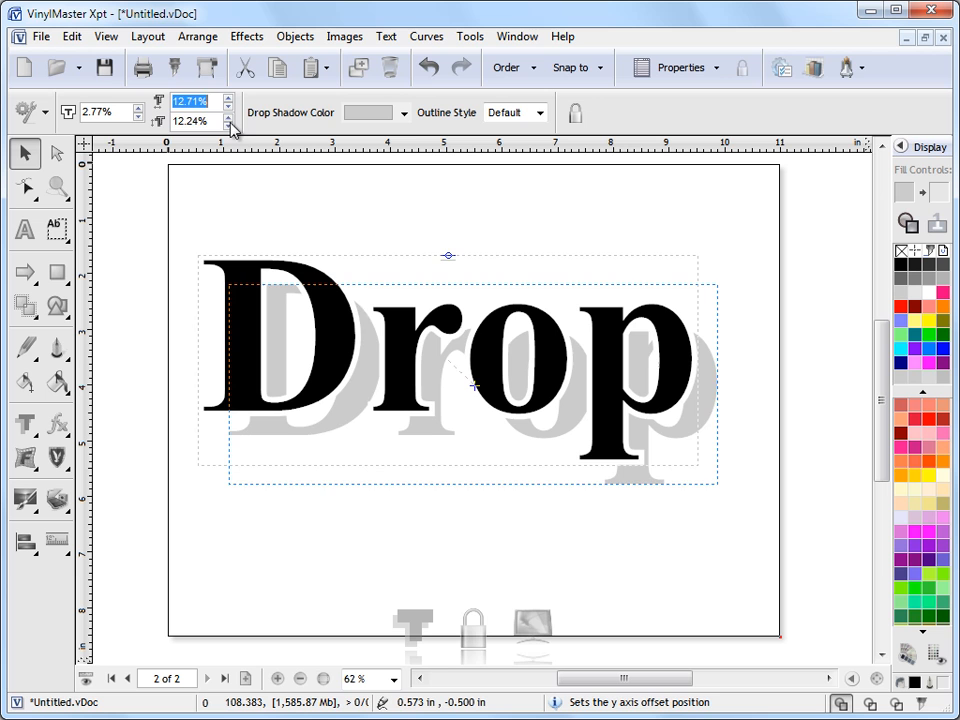
pyautogui.click(404, 112)
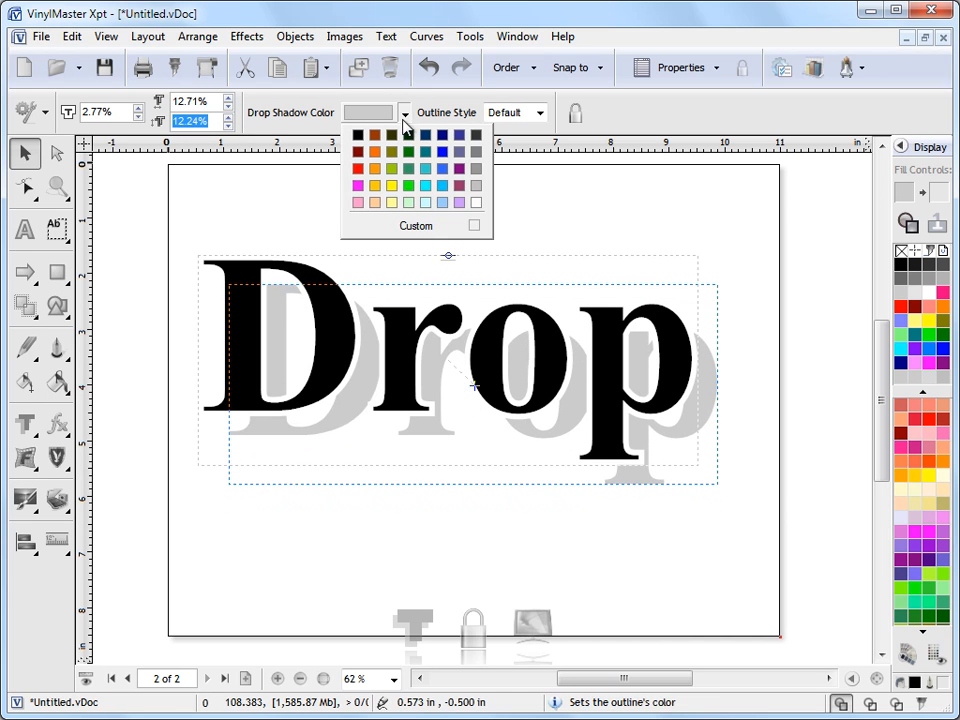
# Try red and dark grey shadow colours, then settle on light grey
pyautogui.click(357, 152)
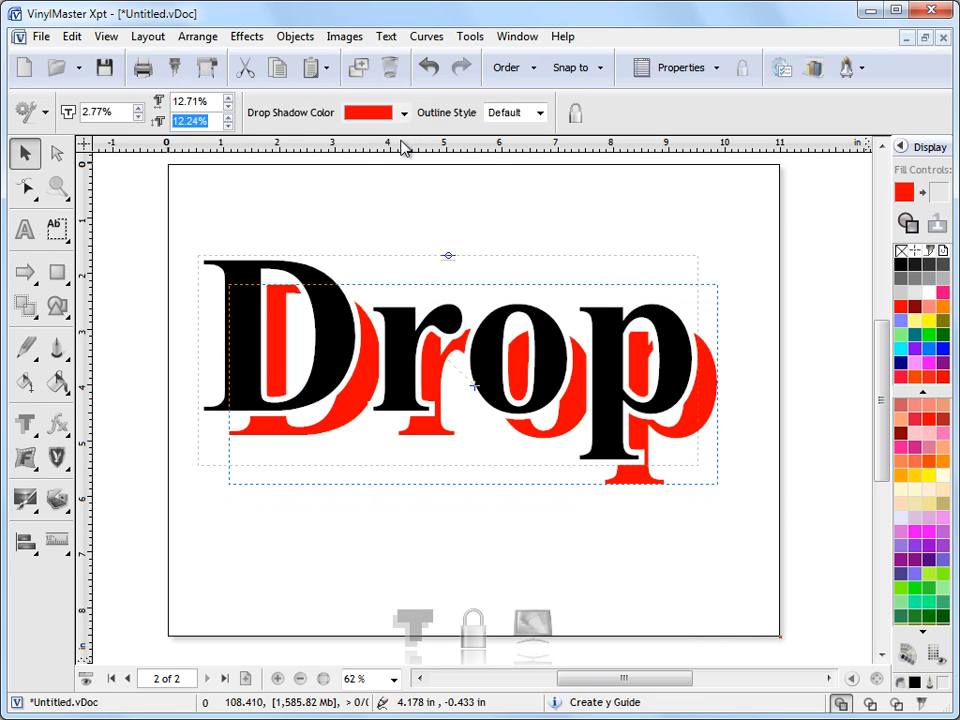
pyautogui.click(459, 169)
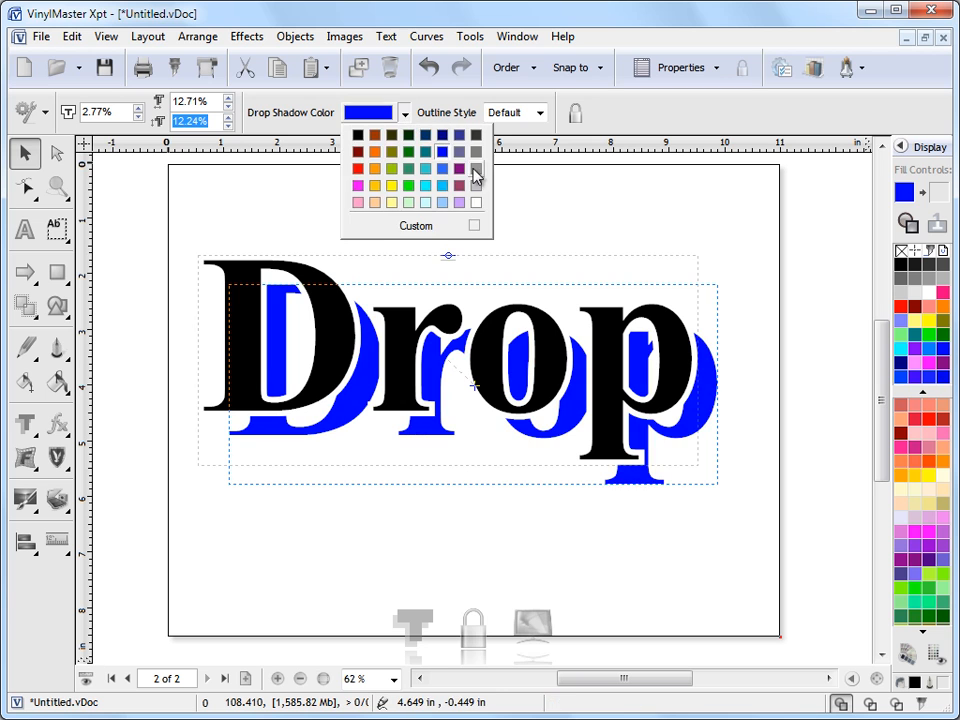
pyautogui.click(475, 168)
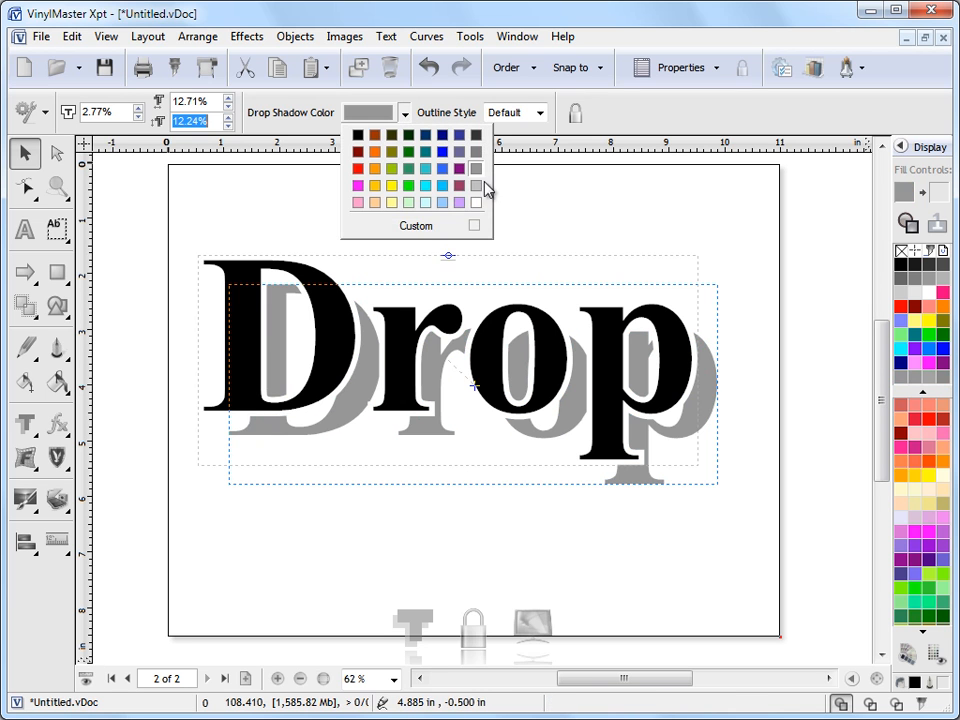
pyautogui.click(474, 168)
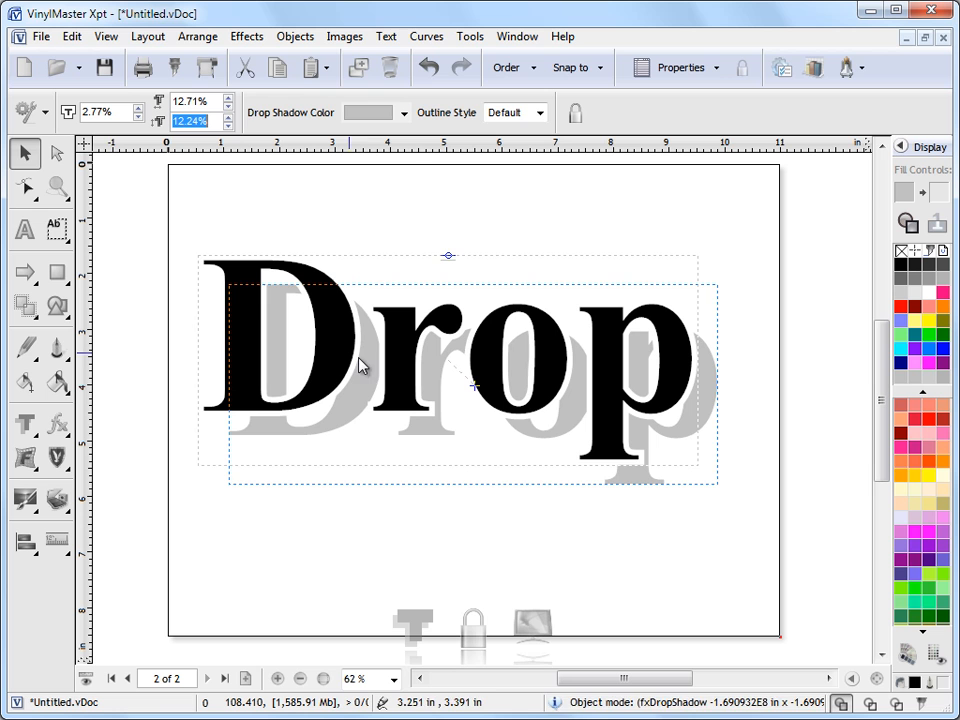
pyautogui.moveTo(490, 125)
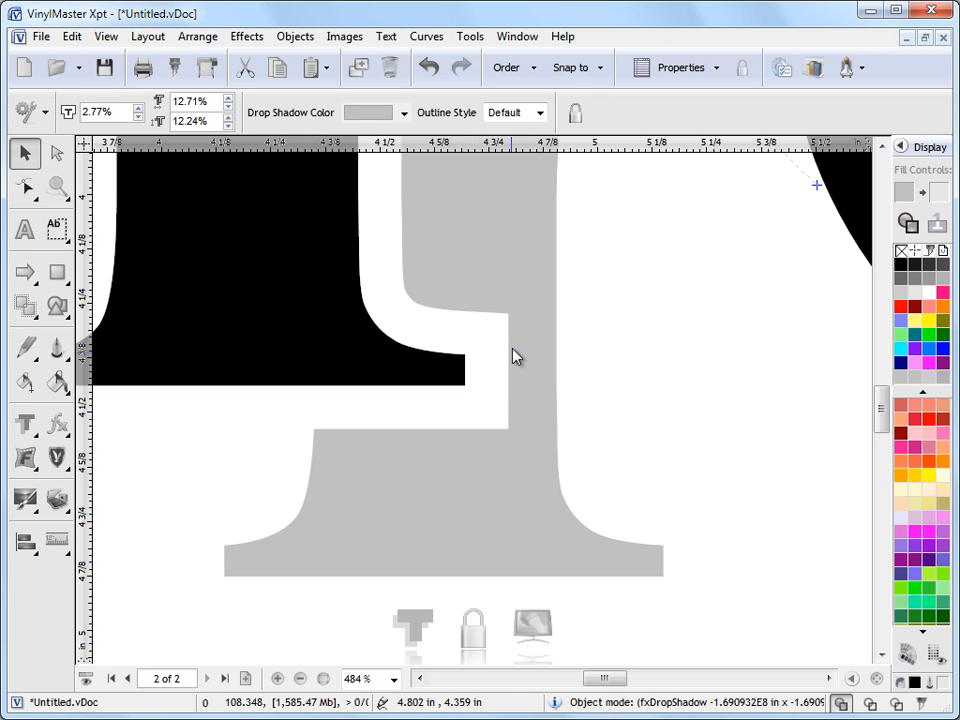
pyautogui.moveTo(475, 570)
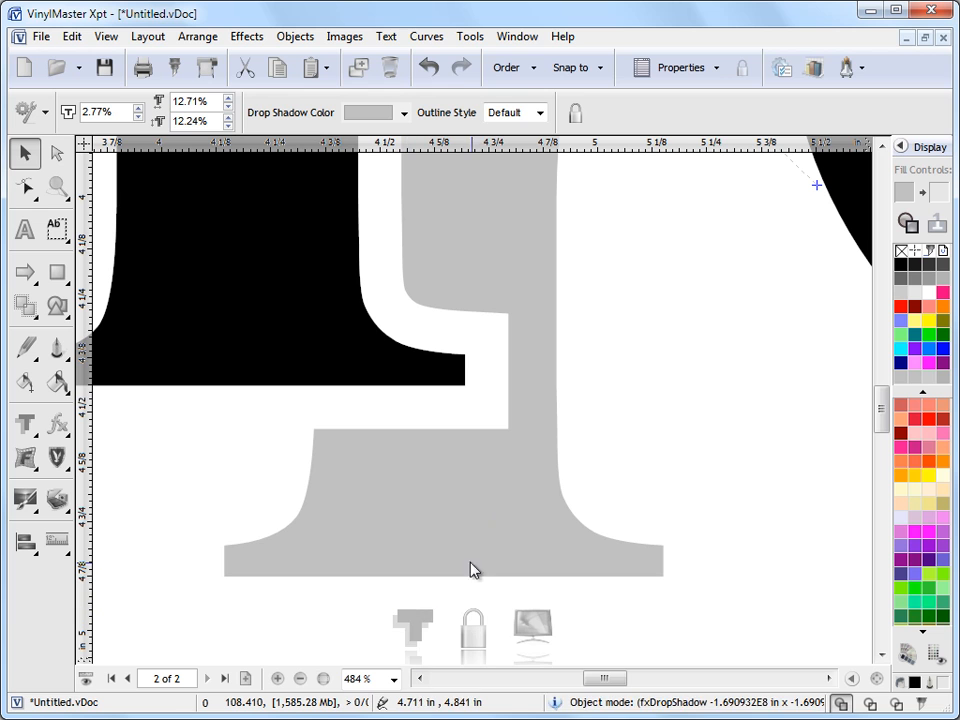
pyautogui.moveTo(520, 180)
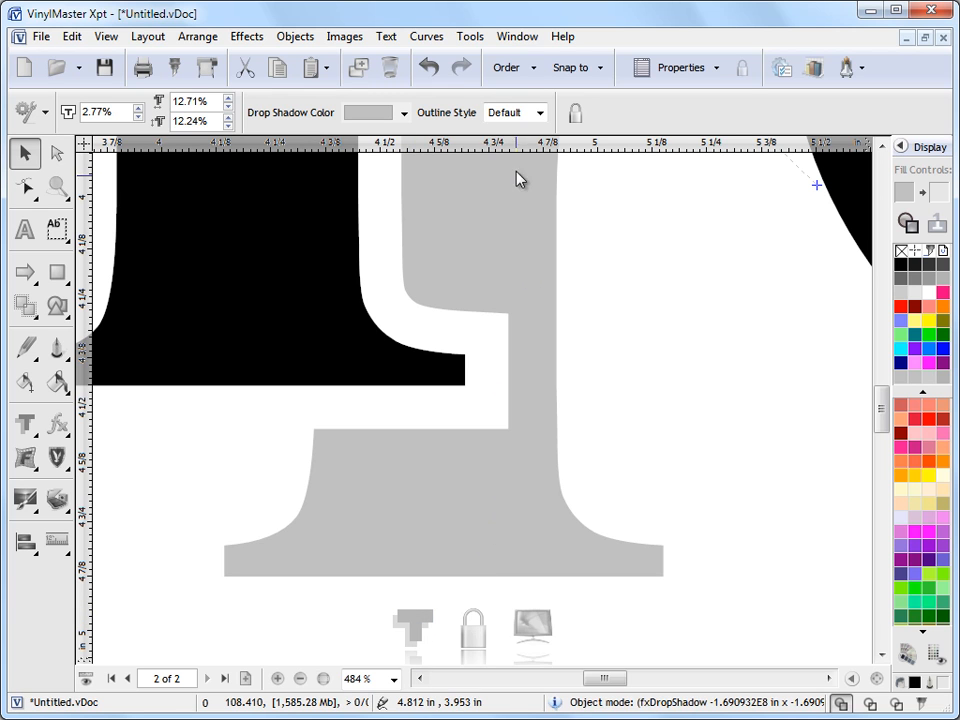
# Try smooth and mitred shadow corner styles, then choose Round
pyautogui.click(505, 112)
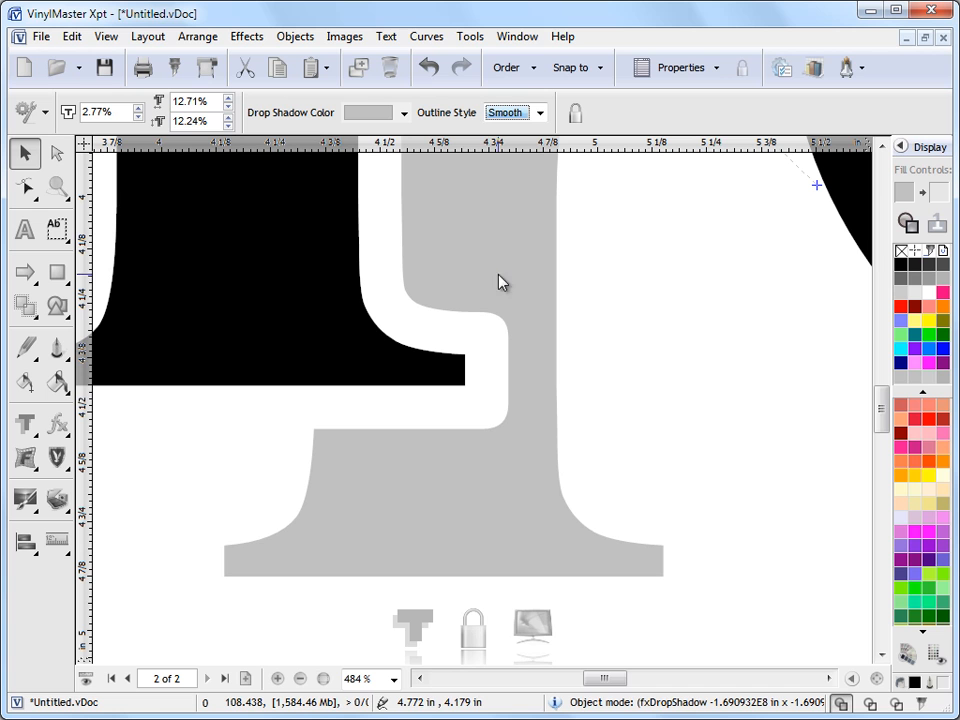
pyautogui.moveTo(508, 401)
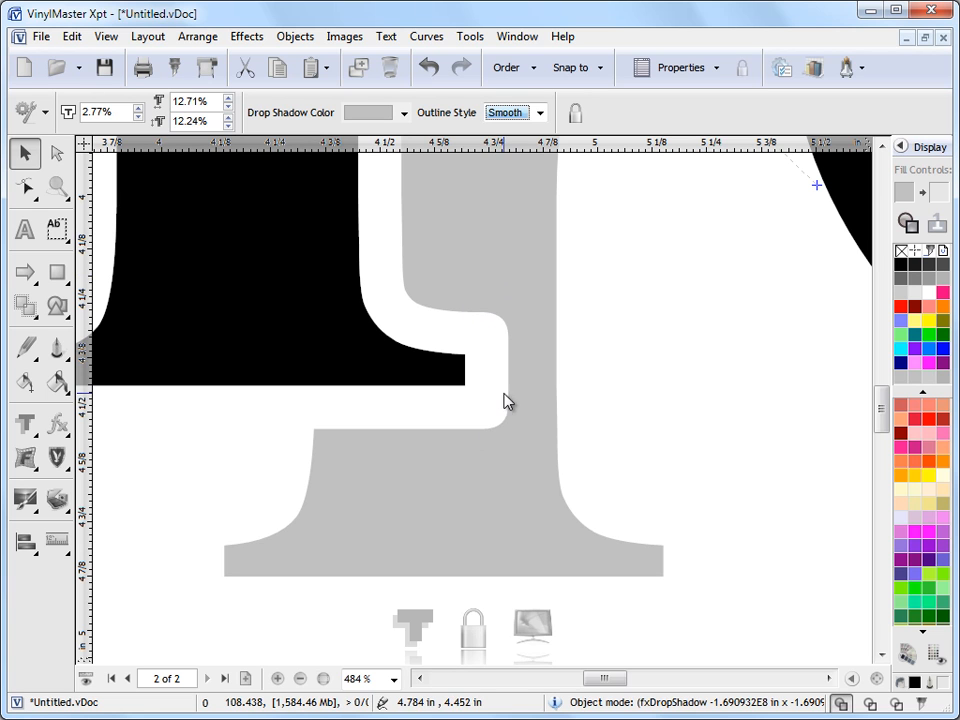
pyautogui.click(512, 112)
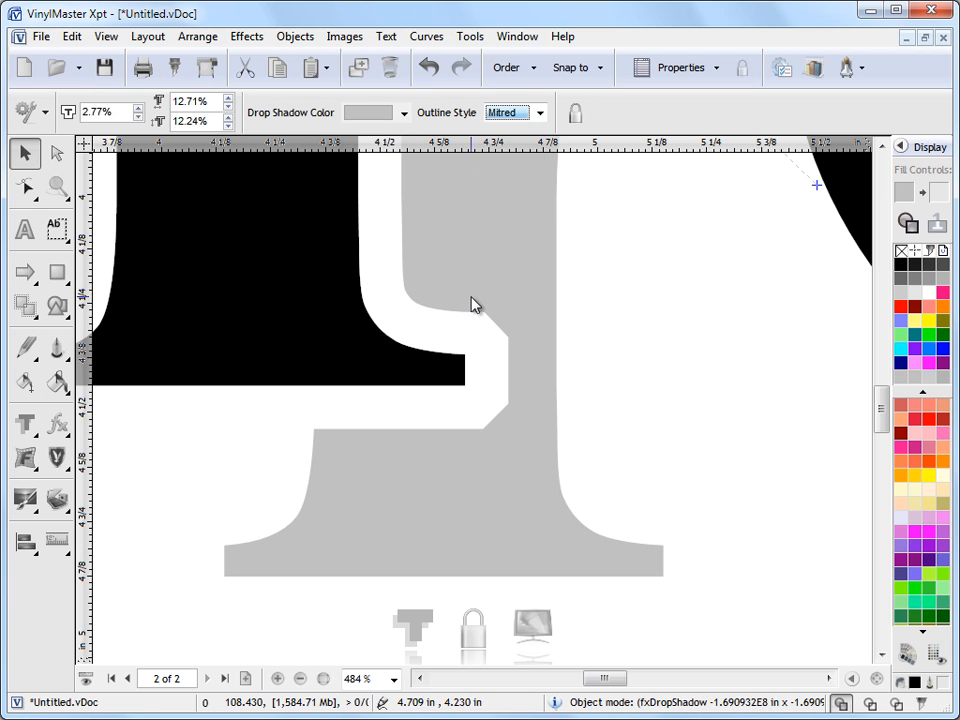
pyautogui.click(538, 112)
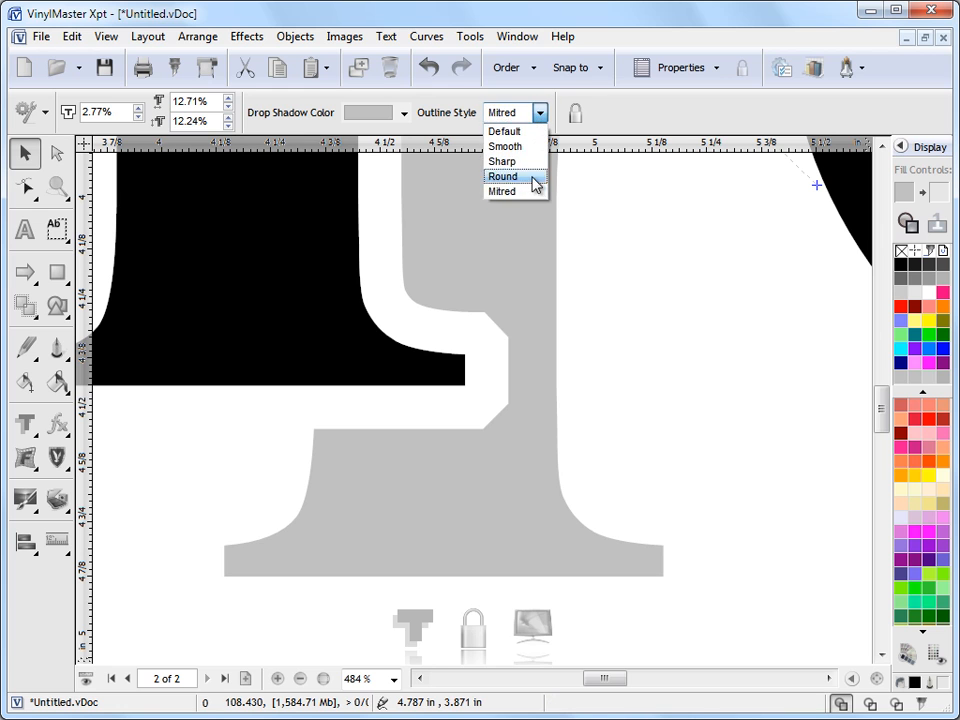
pyautogui.click(503, 176)
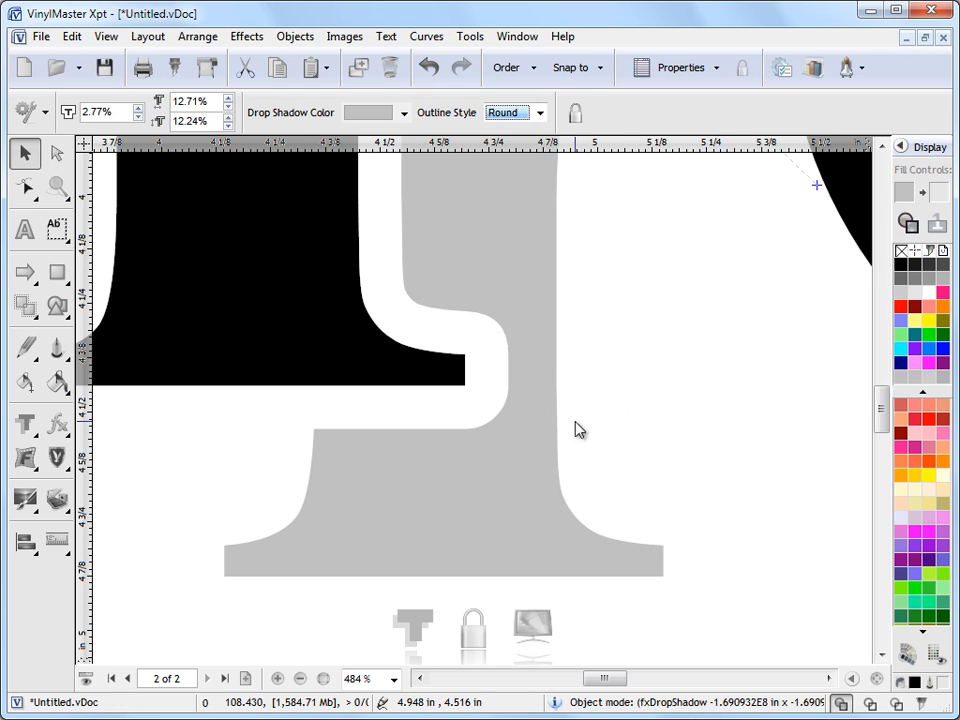
pyautogui.click(539, 112)
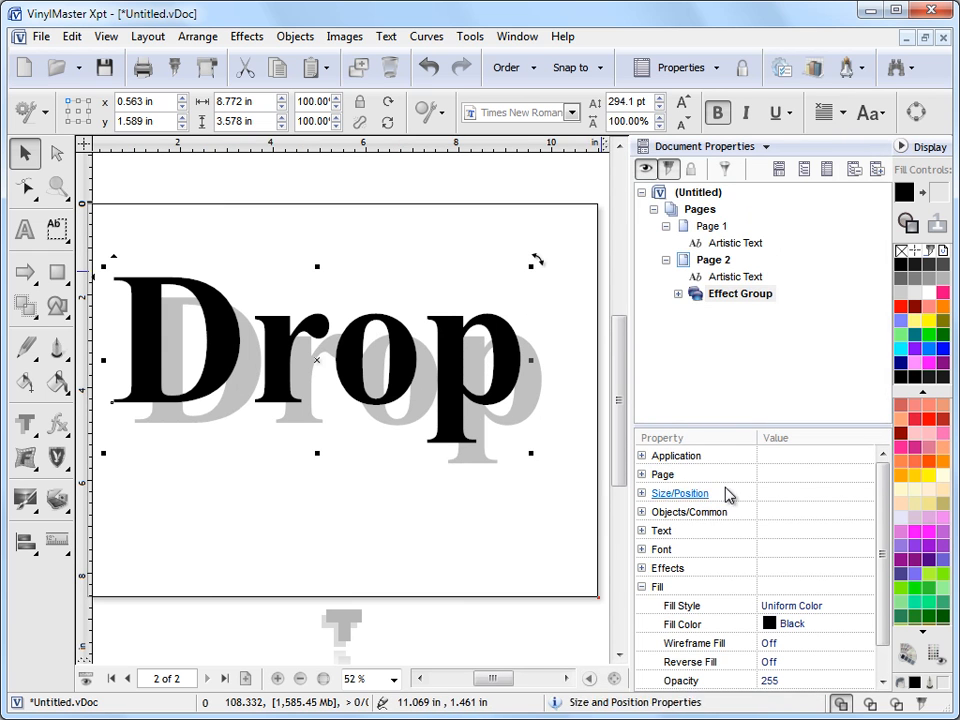
# Expand the effect group and select the Artistic Text object inside it
pyautogui.click(677, 293)
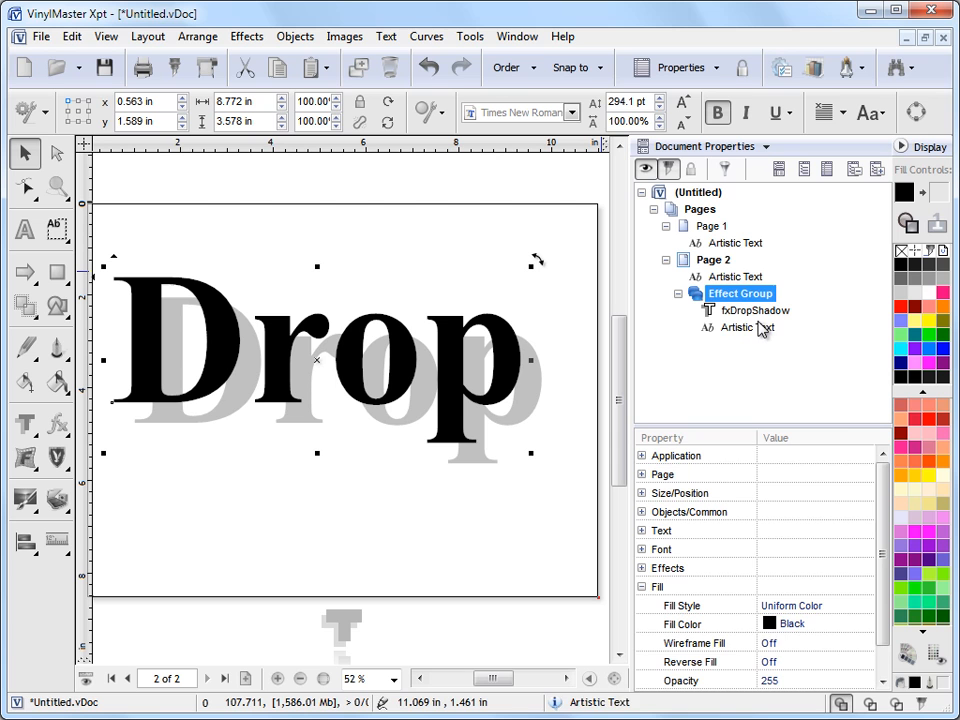
pyautogui.click(737, 328)
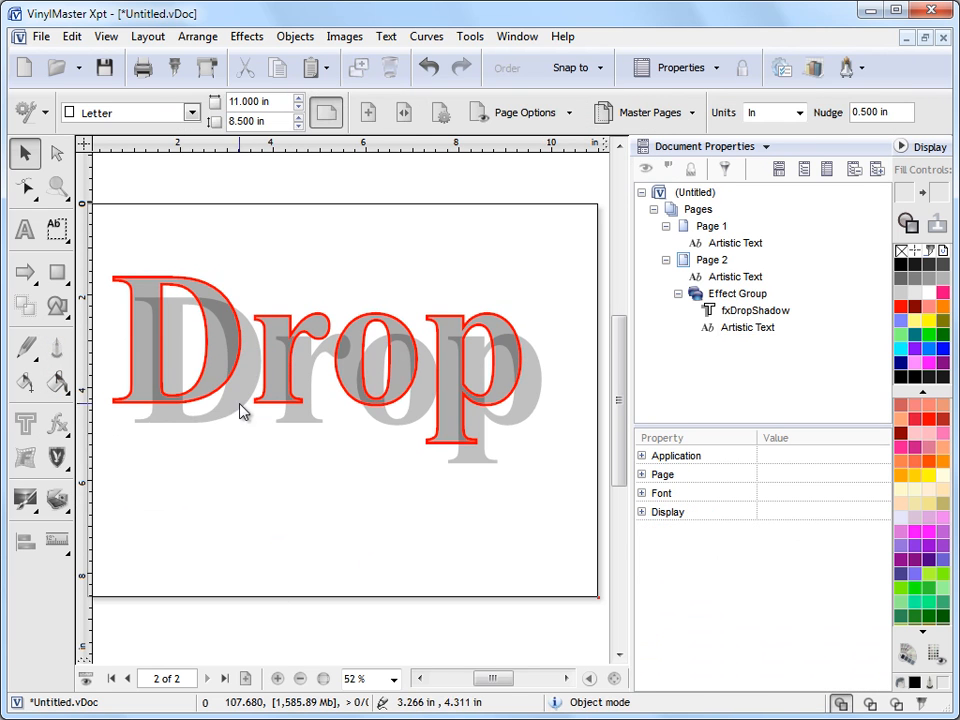
pyautogui.click(757, 310)
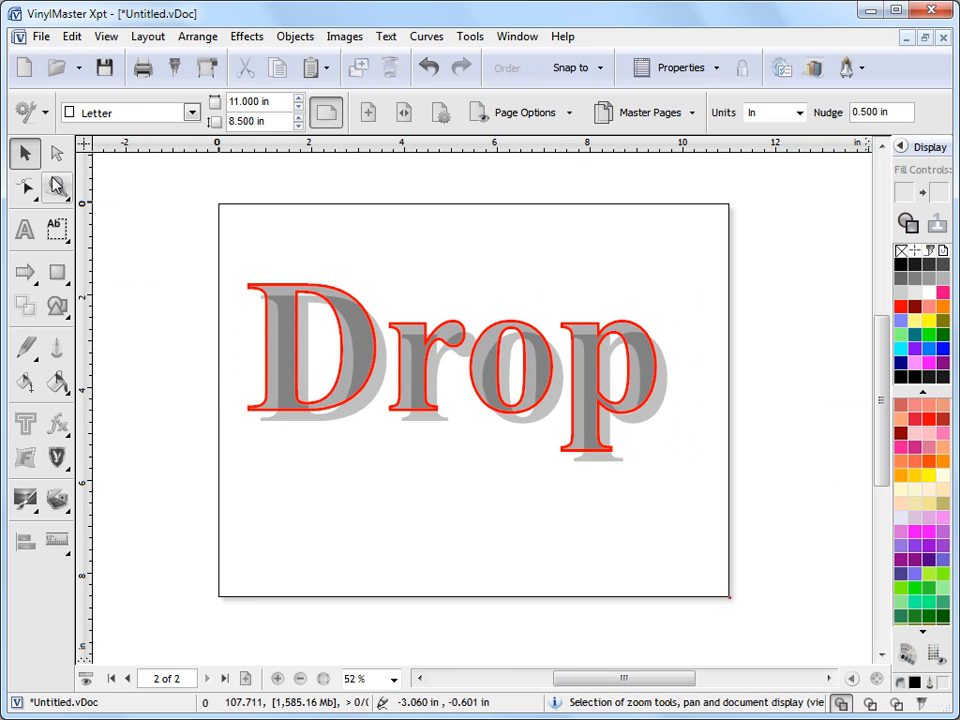
pyautogui.click(57, 187)
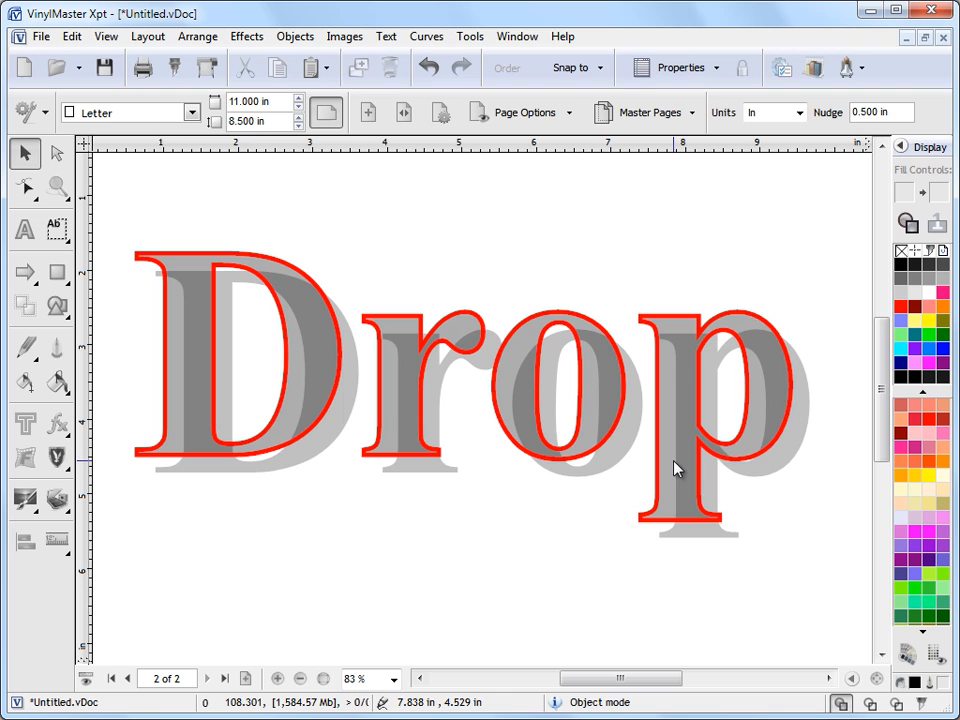
pyautogui.moveTo(448, 517)
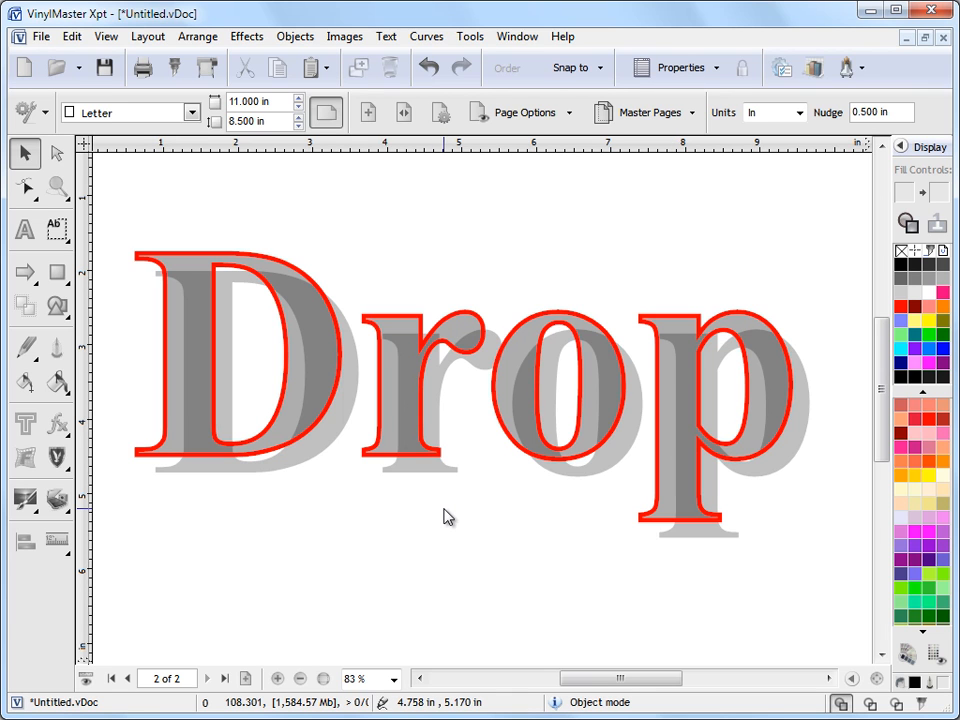
pyautogui.moveTo(459, 571)
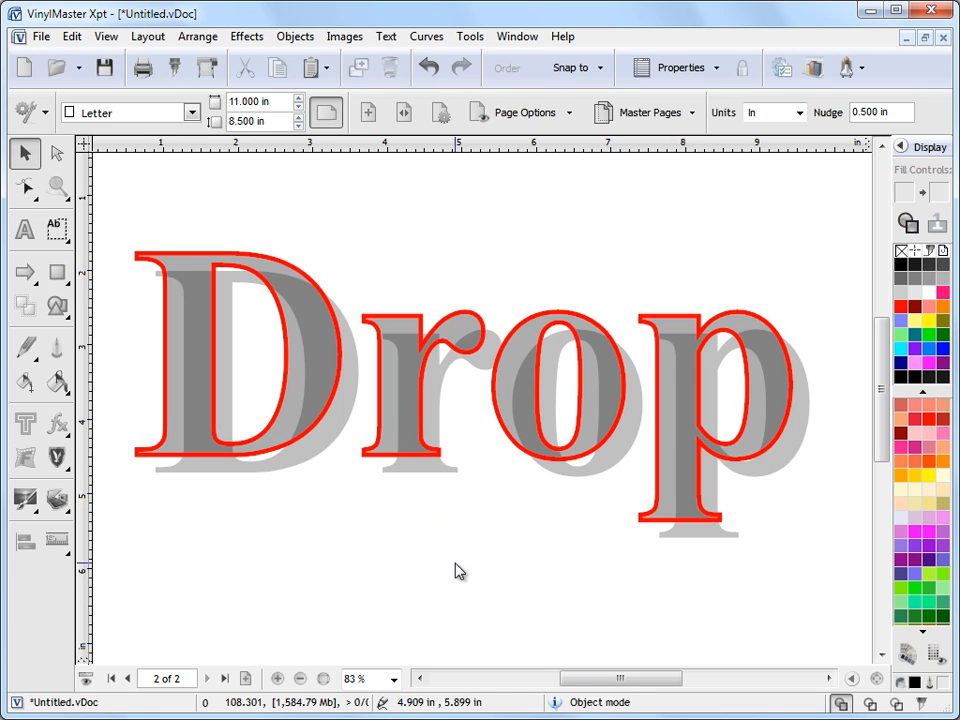
pyautogui.moveTo(476, 537)
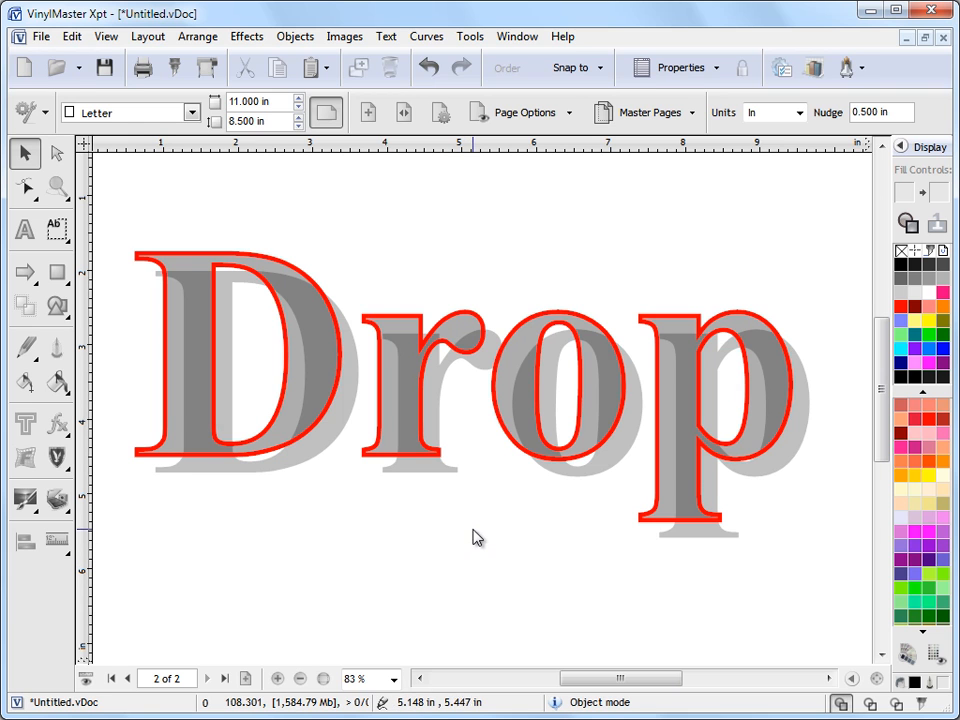